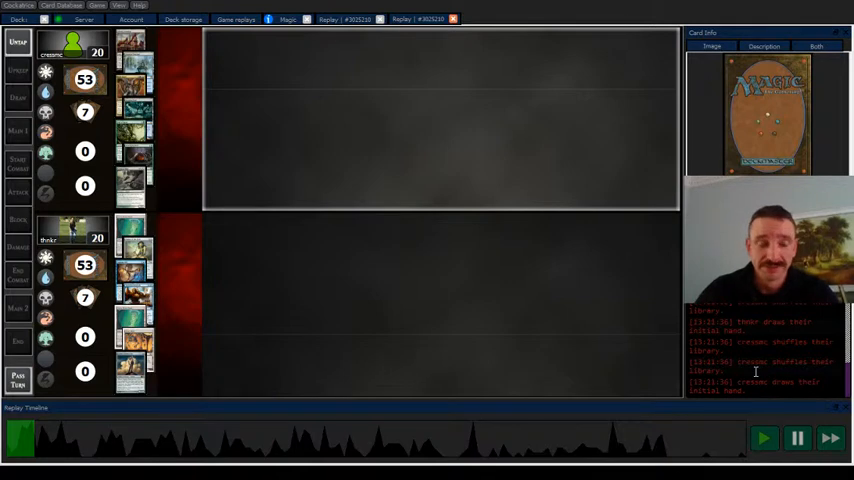
mouse_move(344, 346)
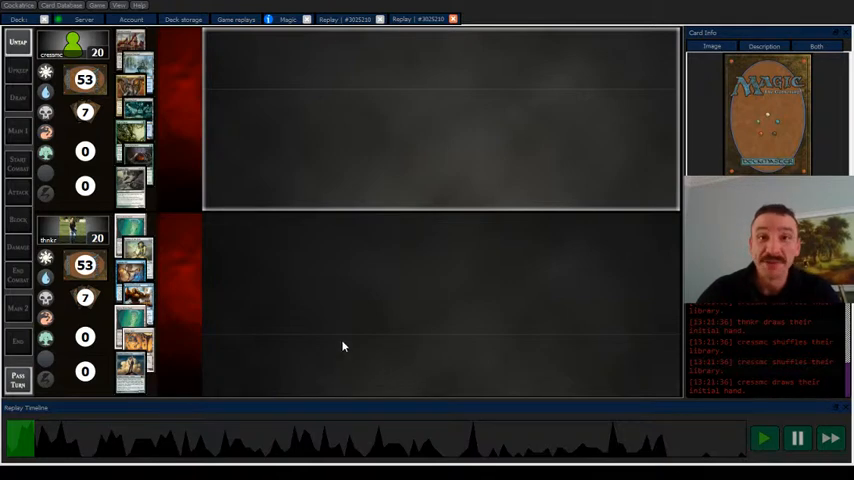
mouse_move(224, 264)
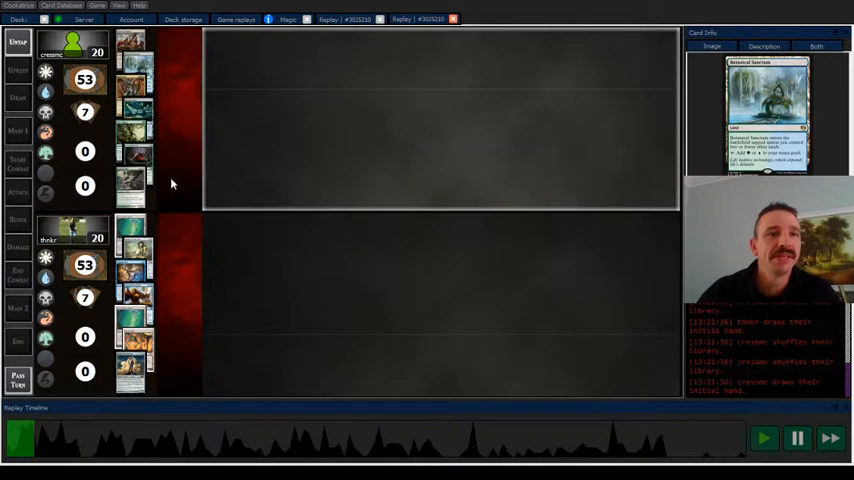
mouse_move(196, 56)
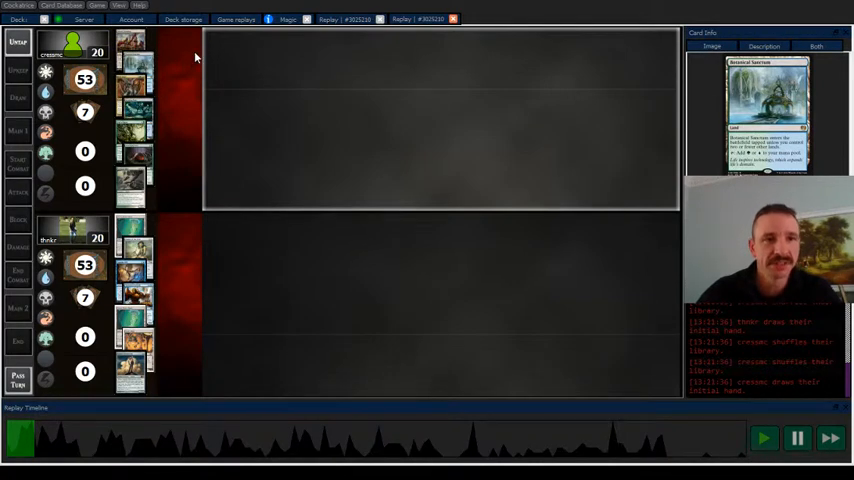
mouse_move(184, 252)
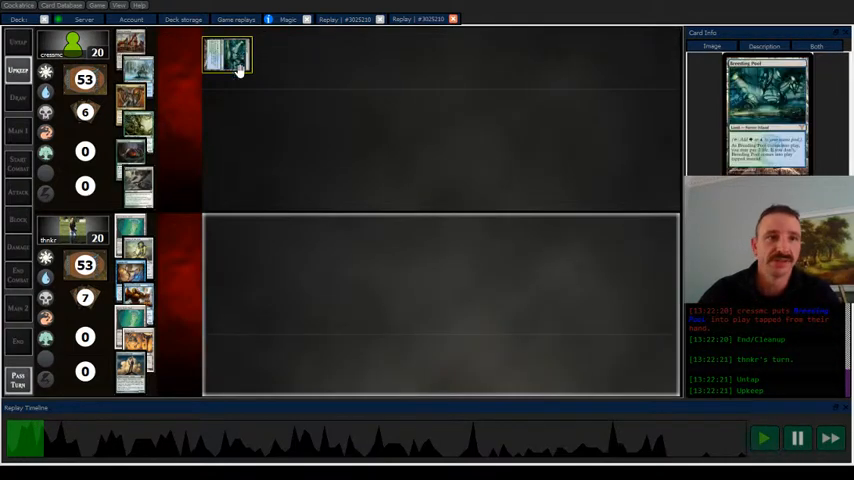
- Play the replay through the opening turns, previewing played cards, until life totals read 22 and 17
click(764, 438)
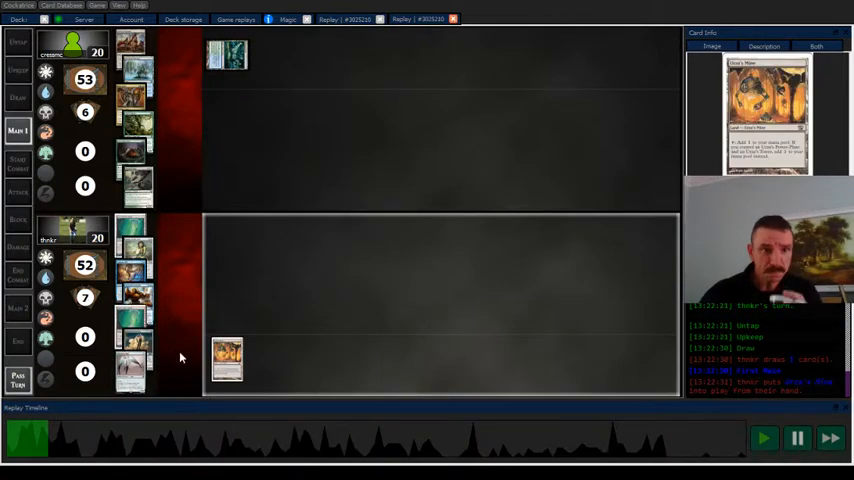
click(764, 438)
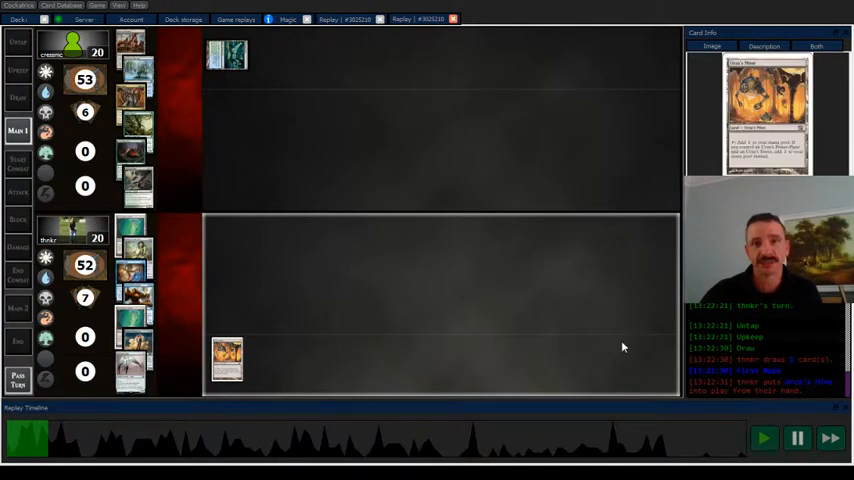
click(796, 438)
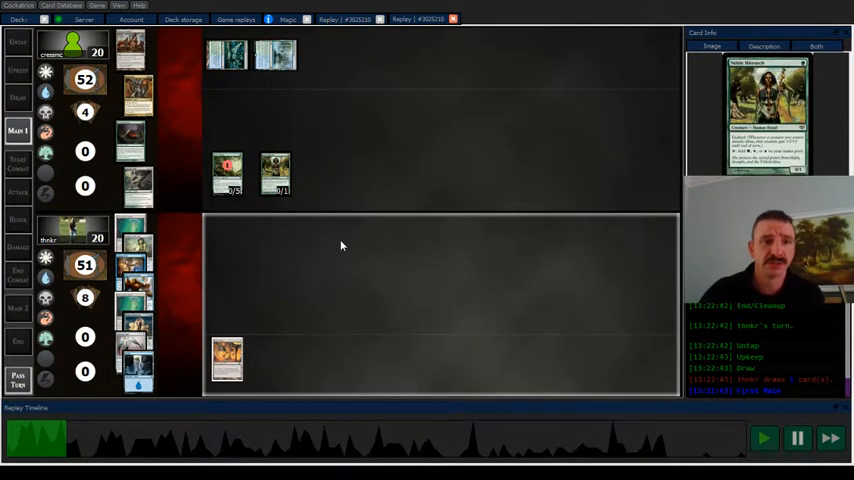
mouse_move(270, 292)
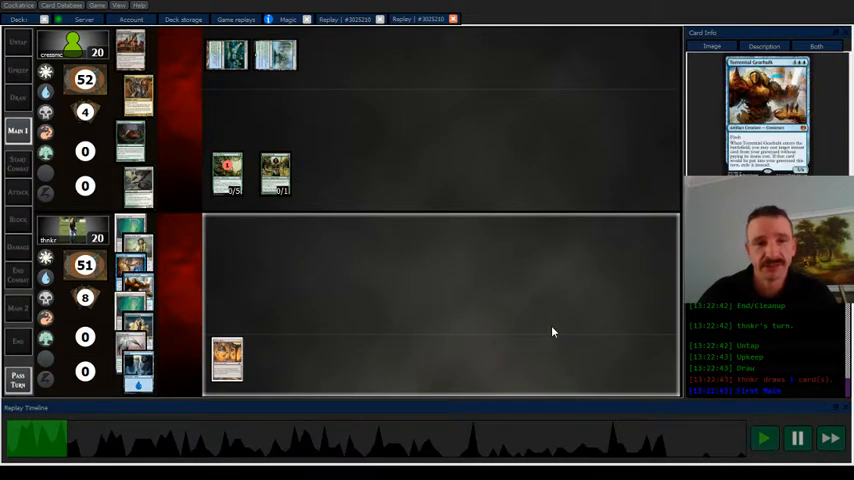
click(796, 438)
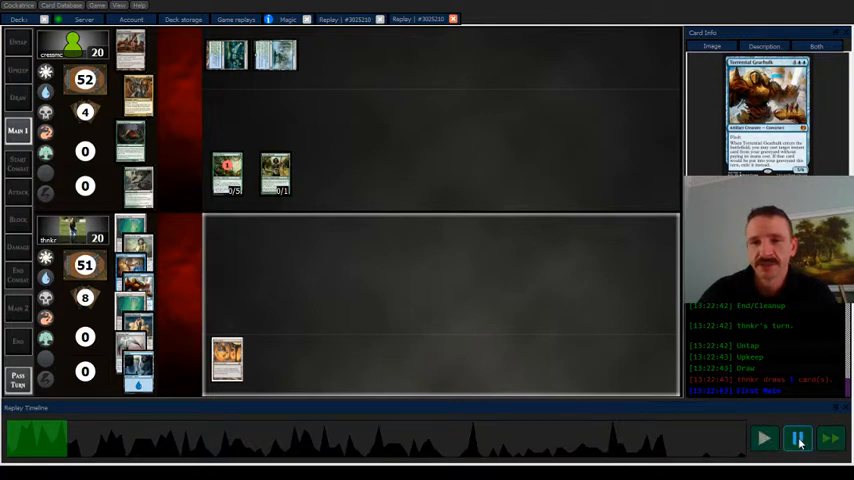
click(764, 436)
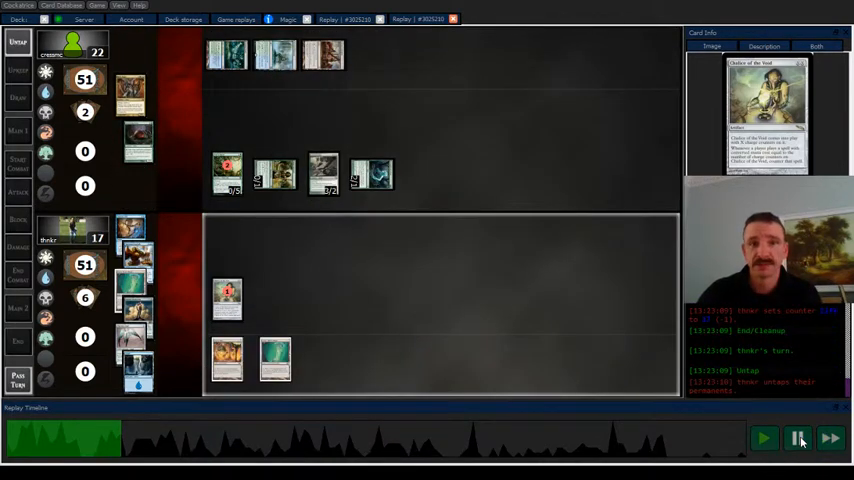
- Resume playback with pauses to discuss the board until life totals reach 24 and 15
click(764, 438)
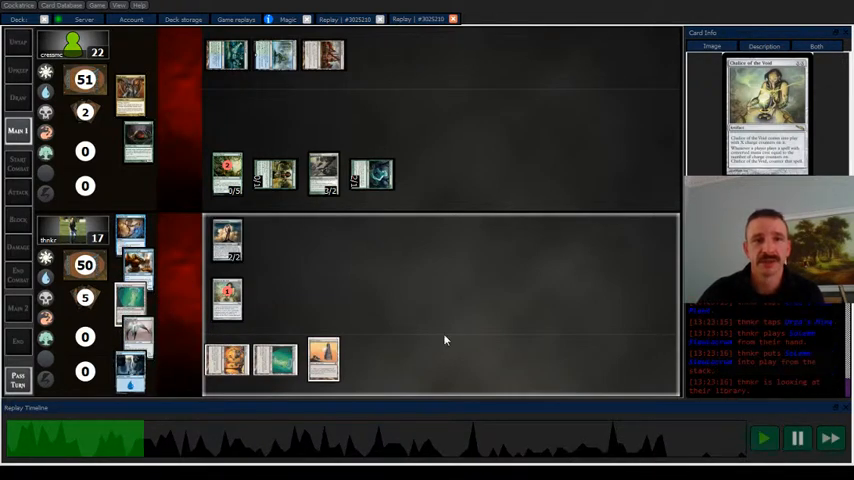
click(226, 238)
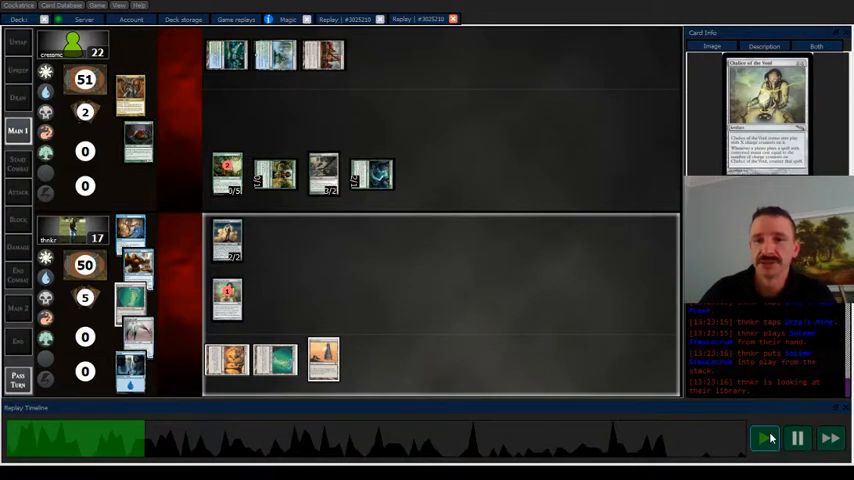
click(796, 438)
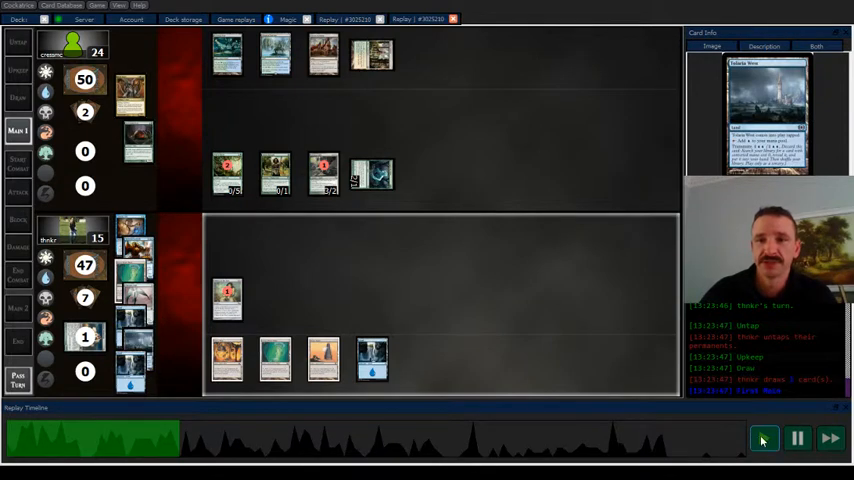
- Toggle playback through the next turns until the lower player falls to 11 life
click(796, 438)
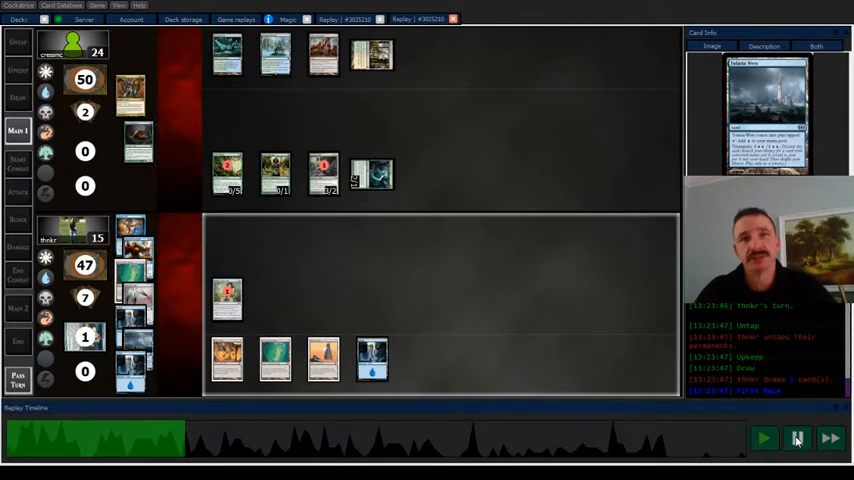
click(764, 438)
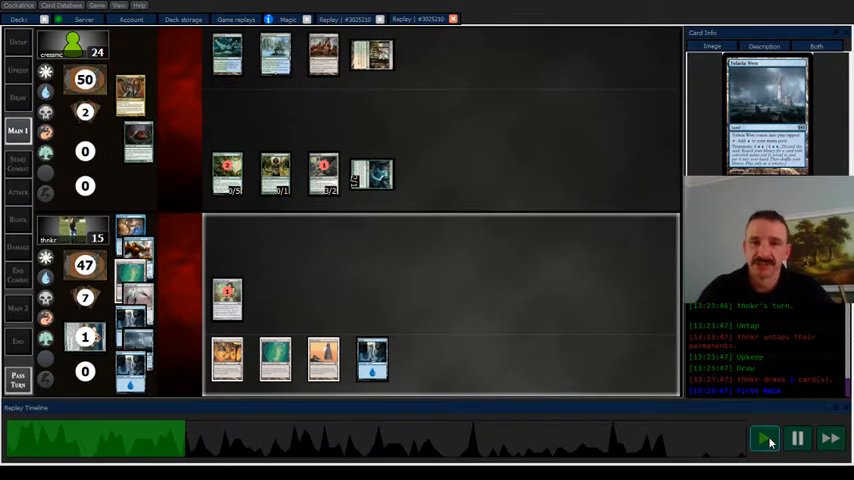
click(764, 438)
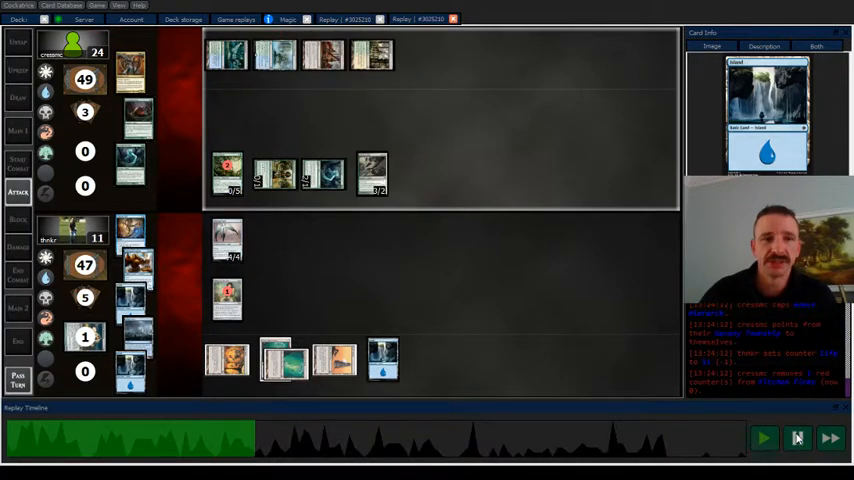
click(796, 438)
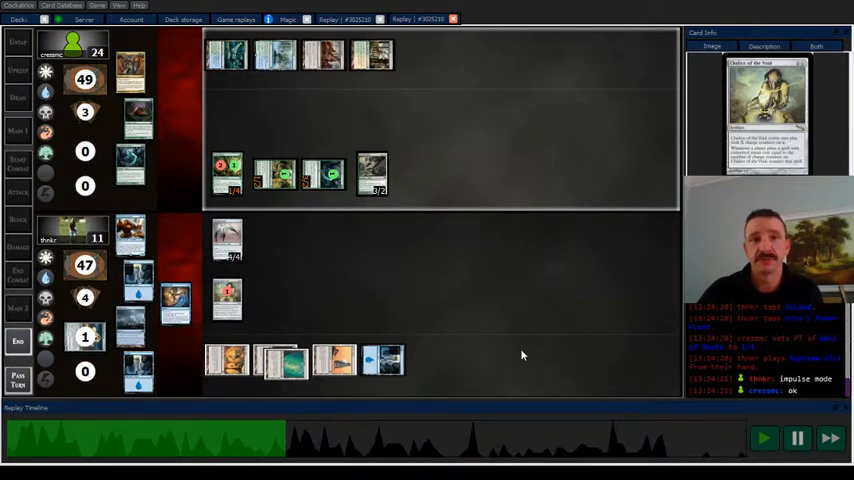
mouse_move(492, 334)
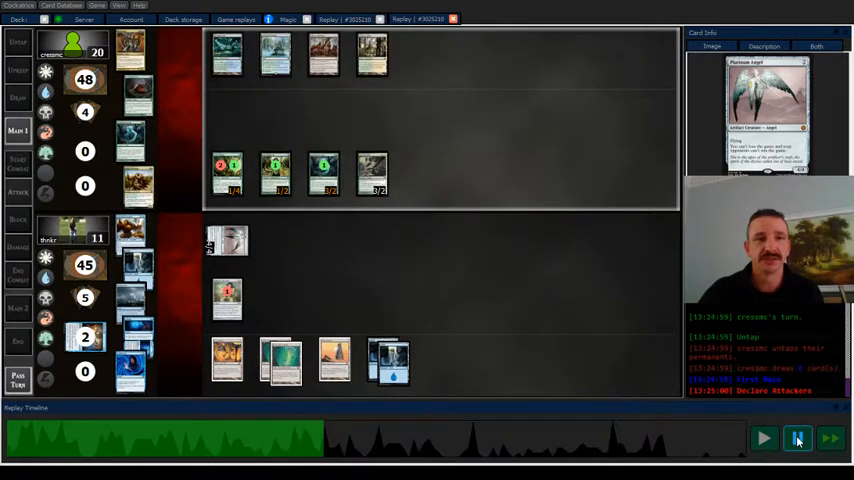
- Let the replay run and pause as the upper player drops from 24 to 11 life
click(796, 438)
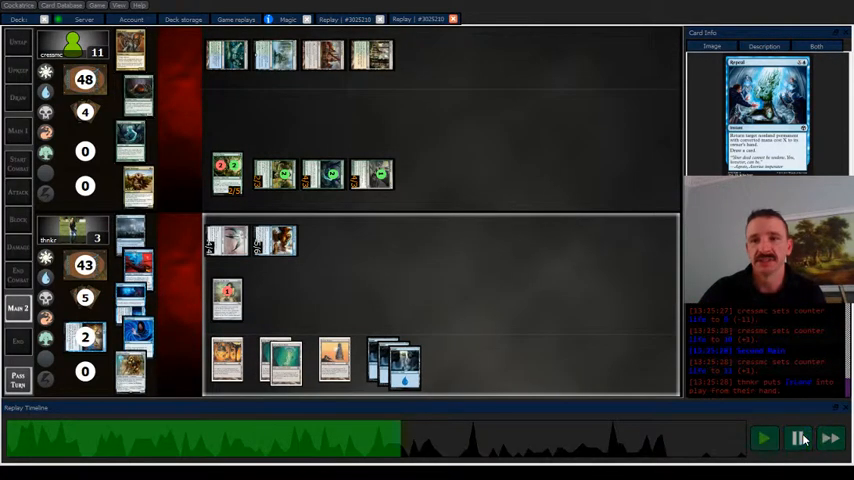
- Resume the late-game turns, watching the lower player climb from 3 to 5 life
click(796, 438)
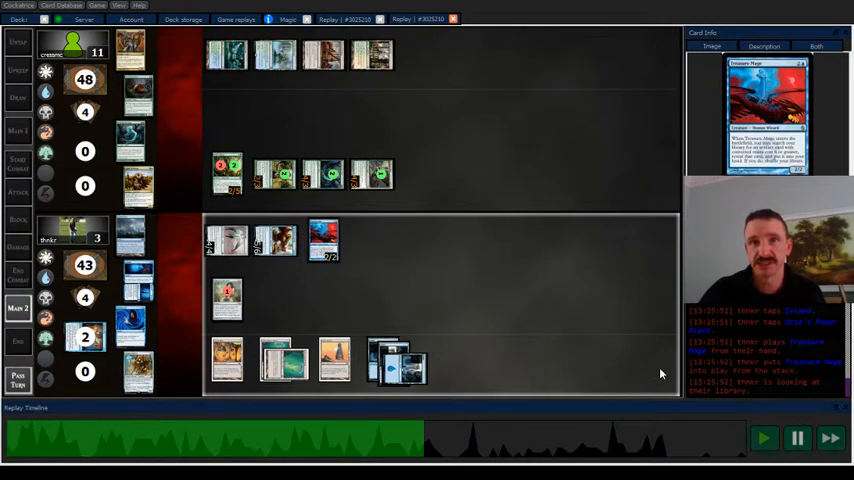
click(798, 438)
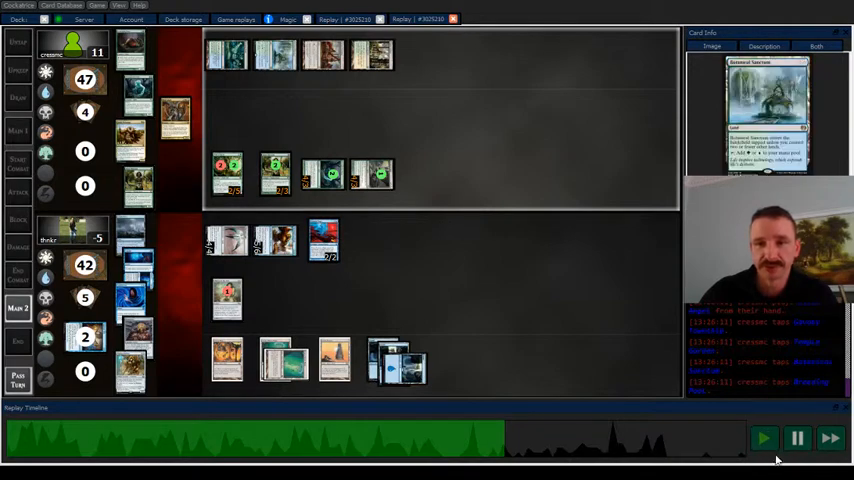
click(796, 438)
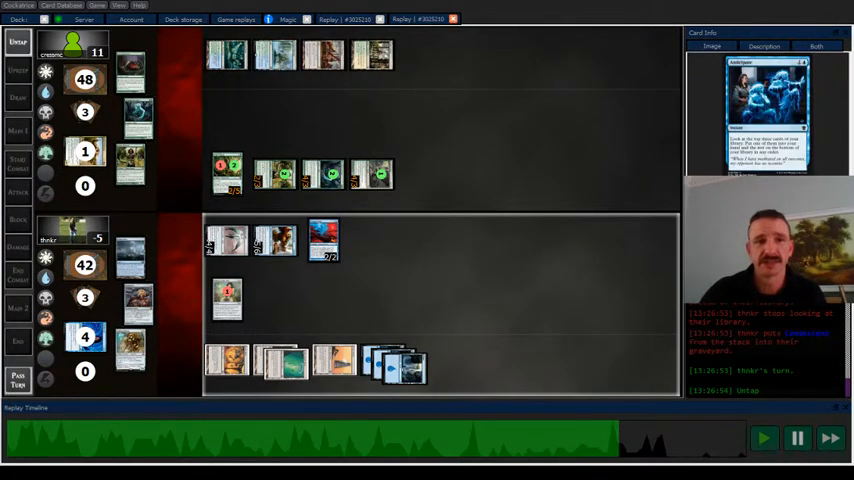
click(764, 438)
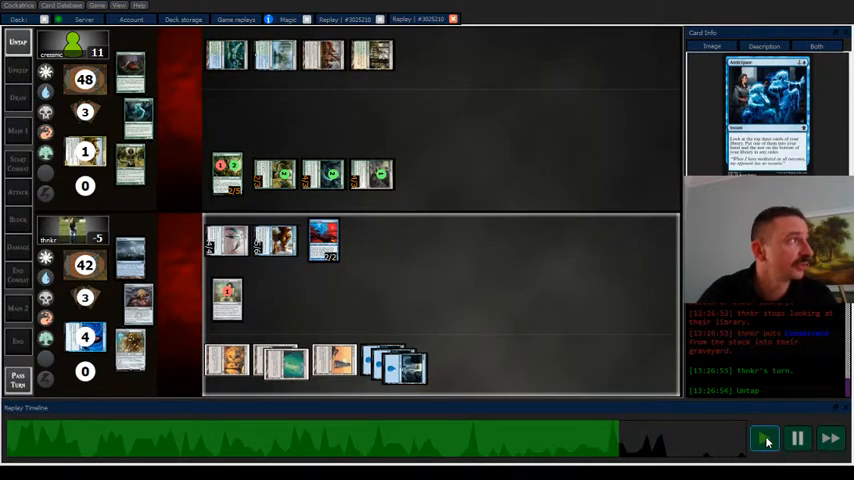
click(796, 438)
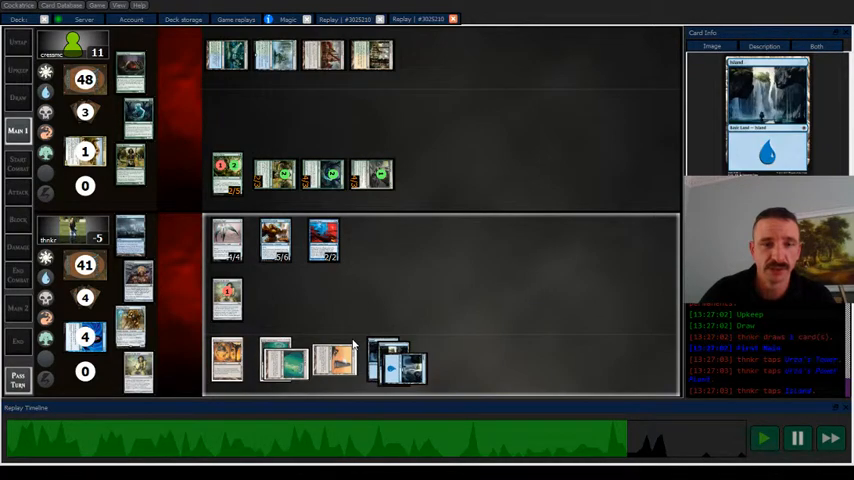
mouse_move(350, 336)
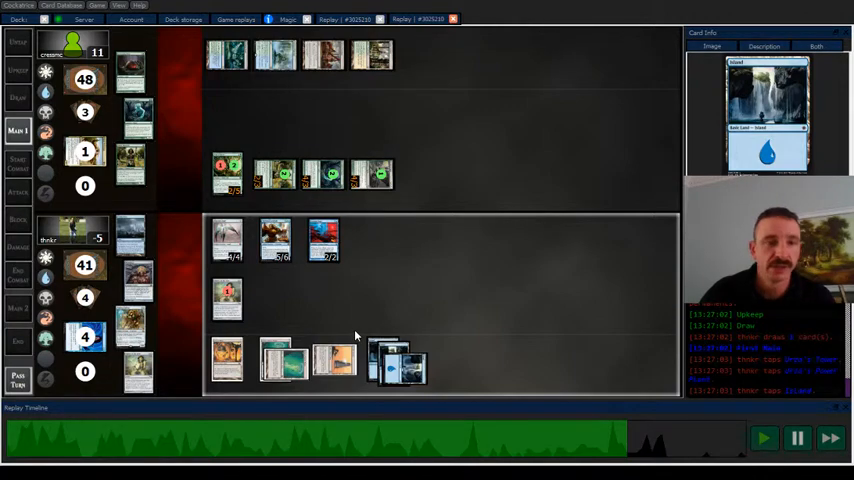
mouse_move(358, 302)
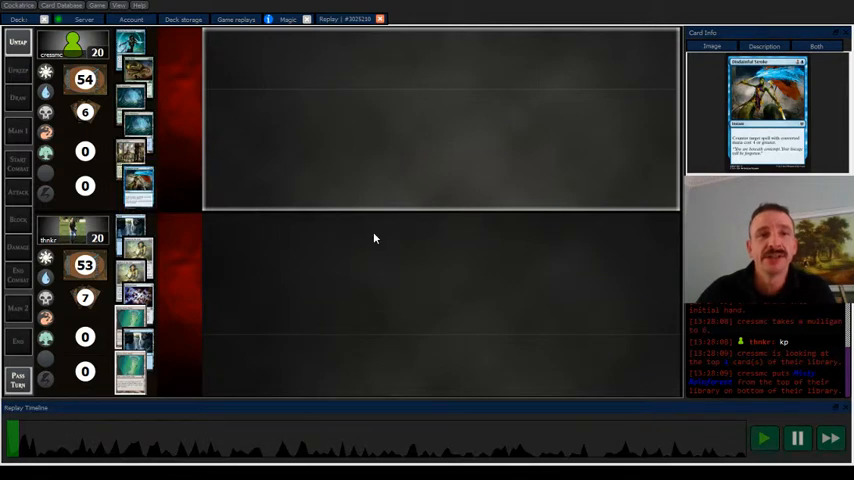
- Start game two and step through its opening turns until life totals read 18 and 17
click(764, 438)
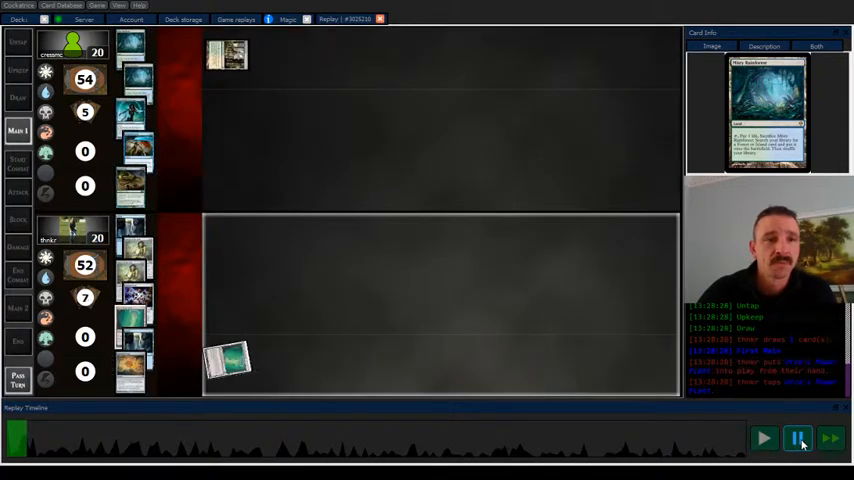
click(764, 438)
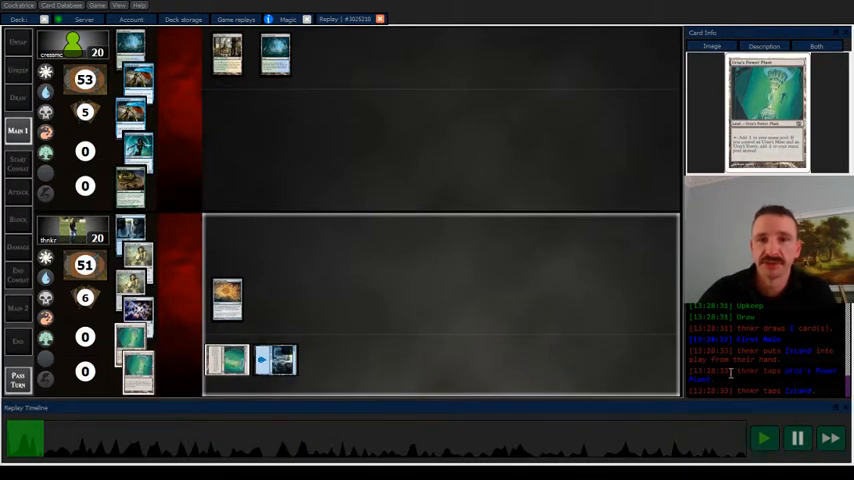
click(764, 438)
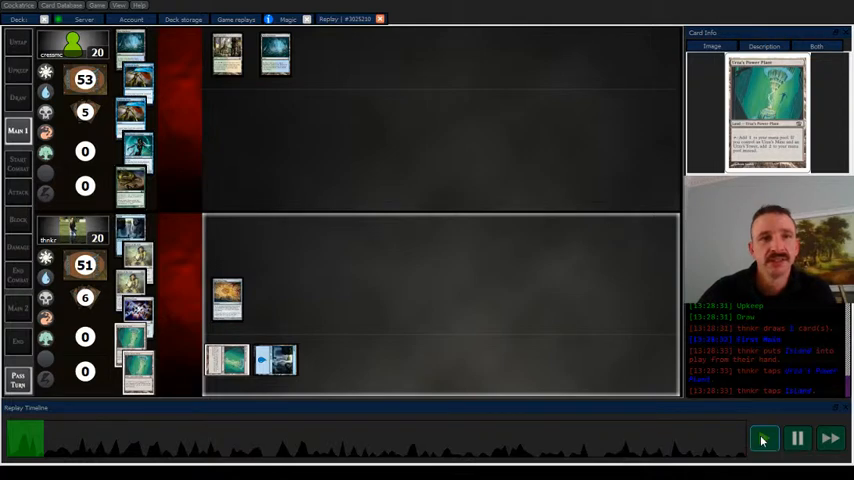
click(796, 438)
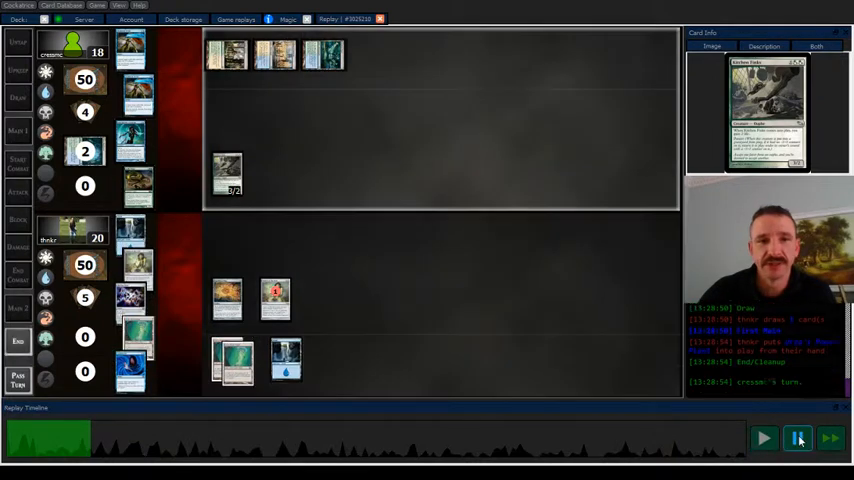
click(764, 438)
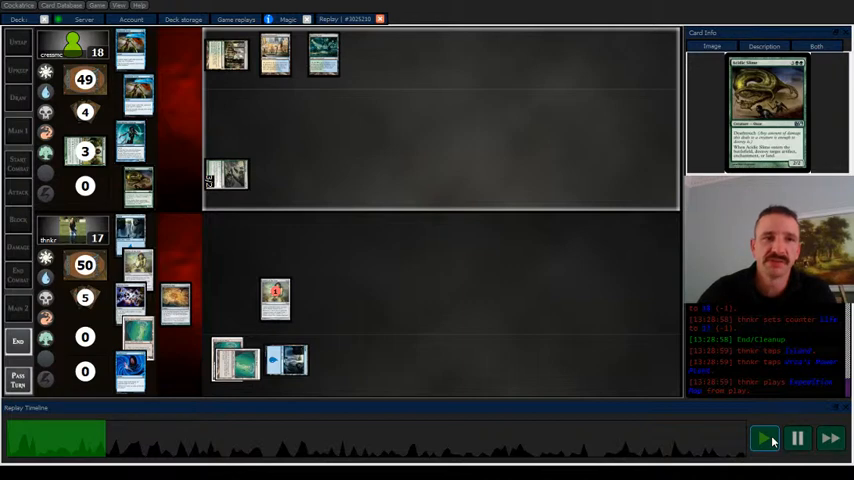
click(796, 438)
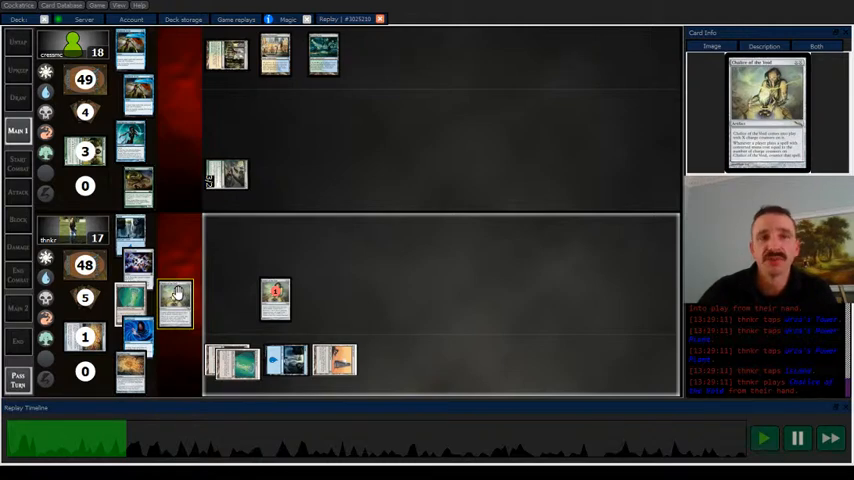
mouse_move(410, 302)
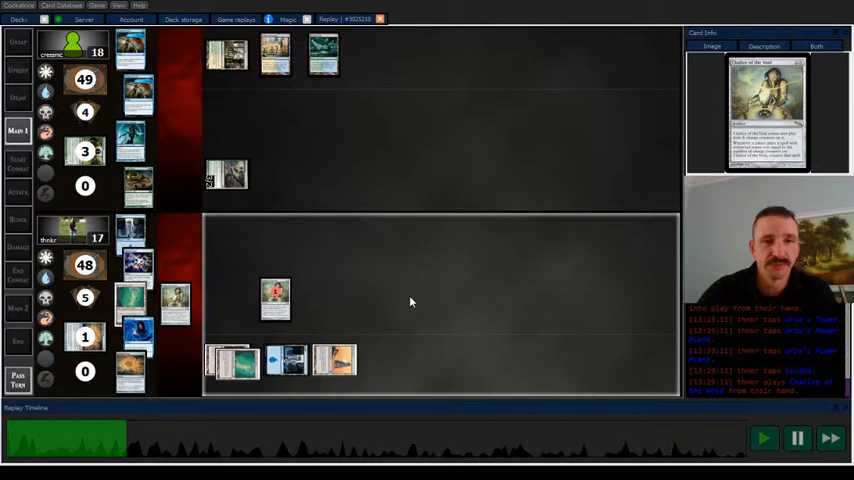
- Play and step game two forward until the lower player drops from 17 to 8 life
click(764, 438)
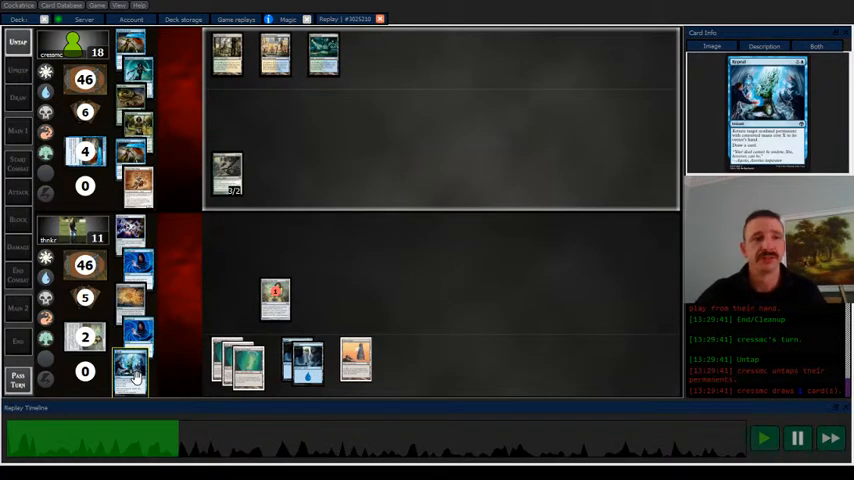
click(224, 176)
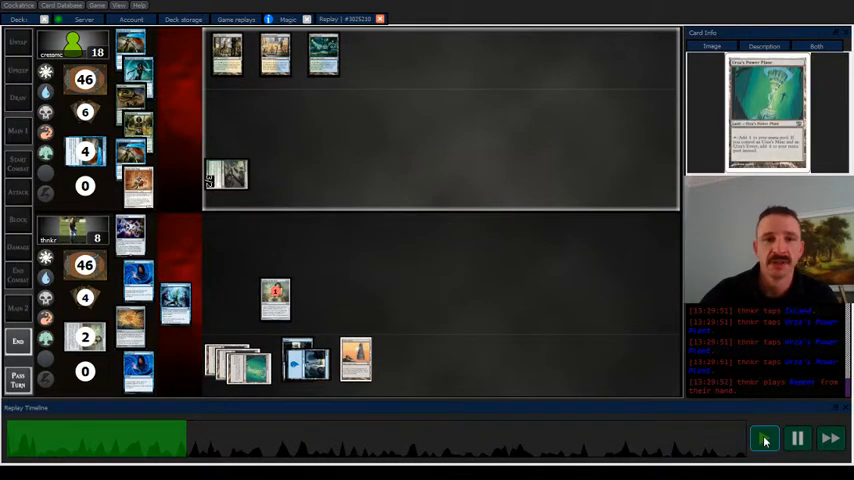
click(764, 438)
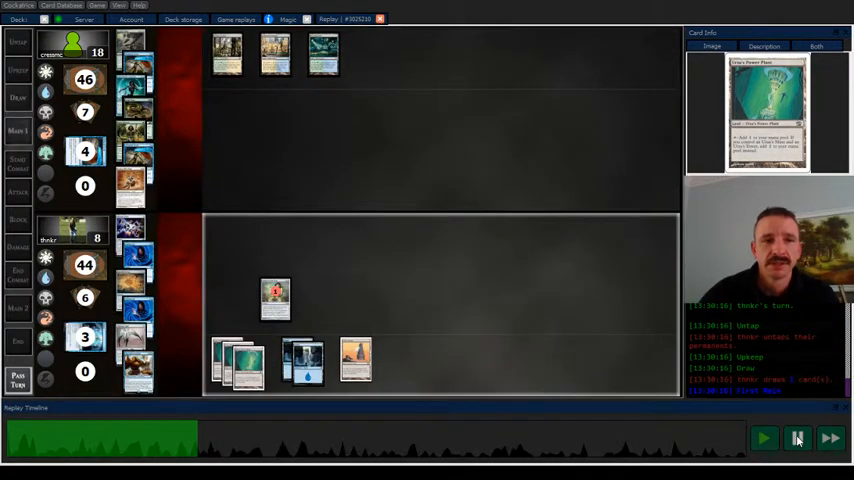
click(796, 438)
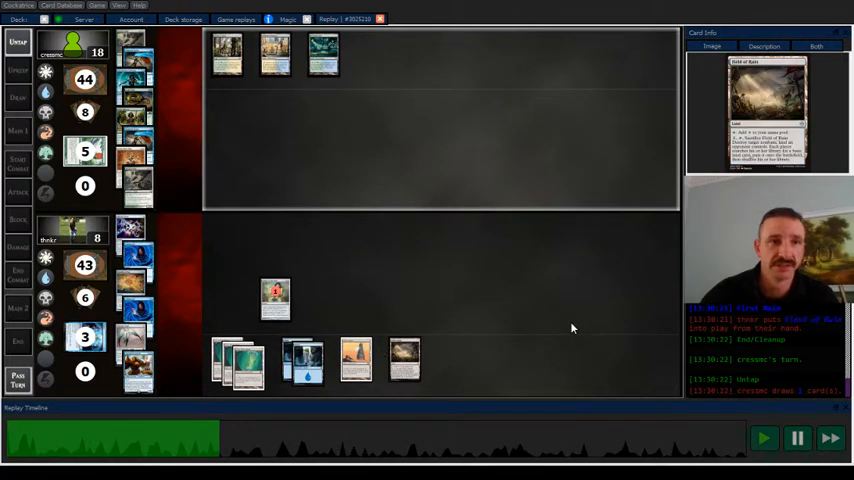
mouse_move(208, 108)
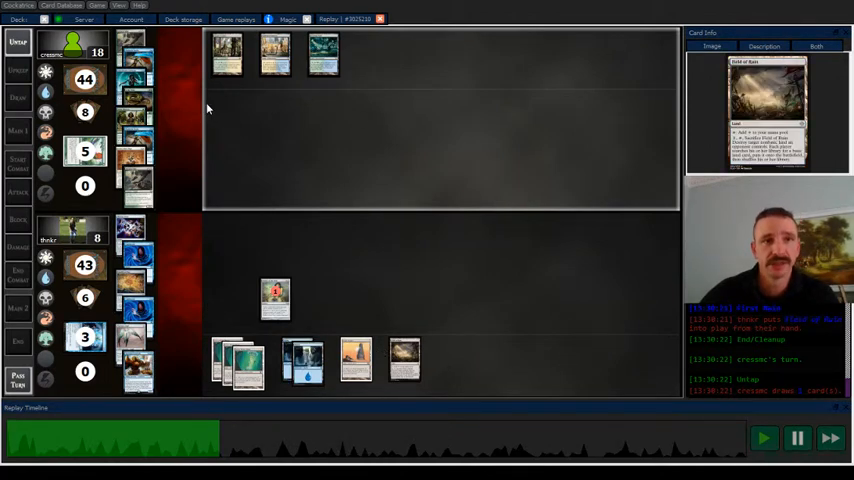
- Step and pause through a few more turns, then bring up a player's graveyard for inspection
click(796, 438)
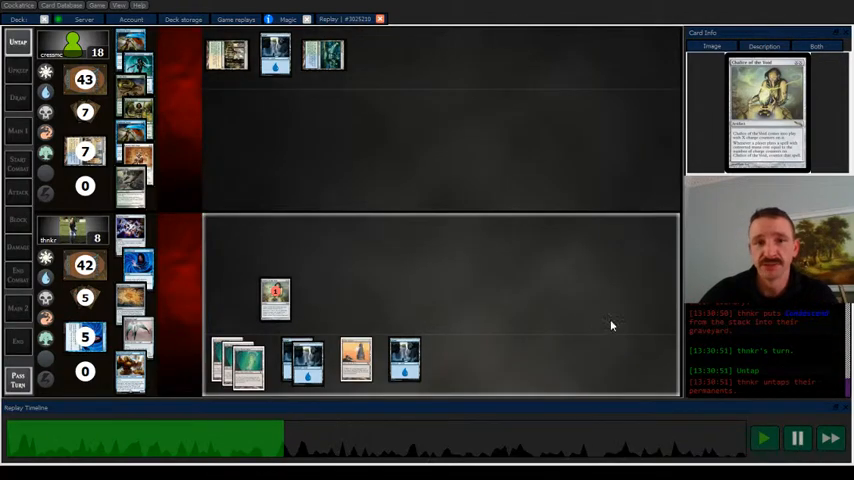
mouse_move(596, 332)
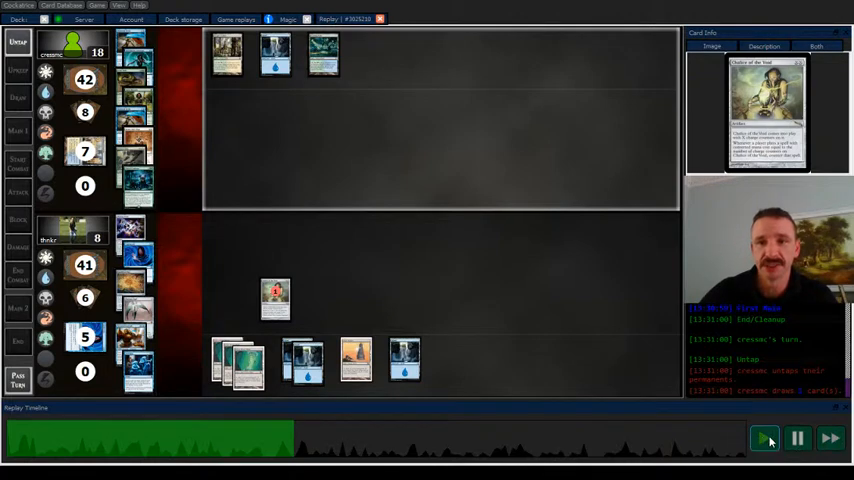
click(796, 438)
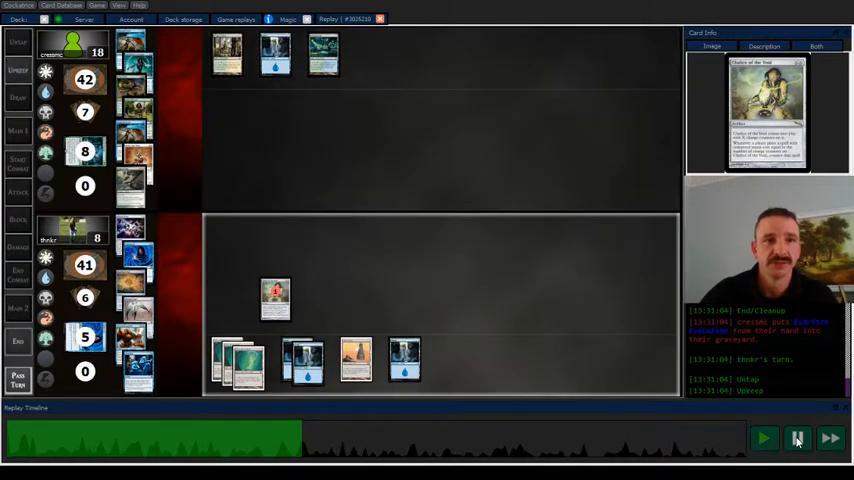
click(764, 438)
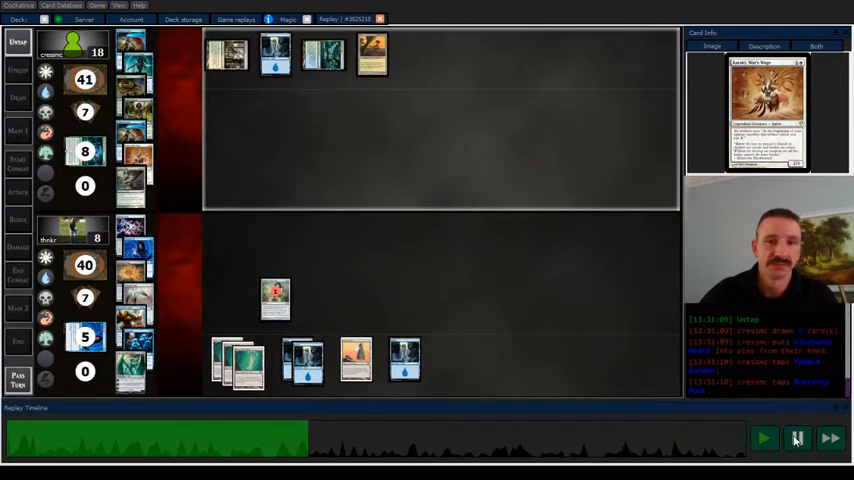
click(796, 438)
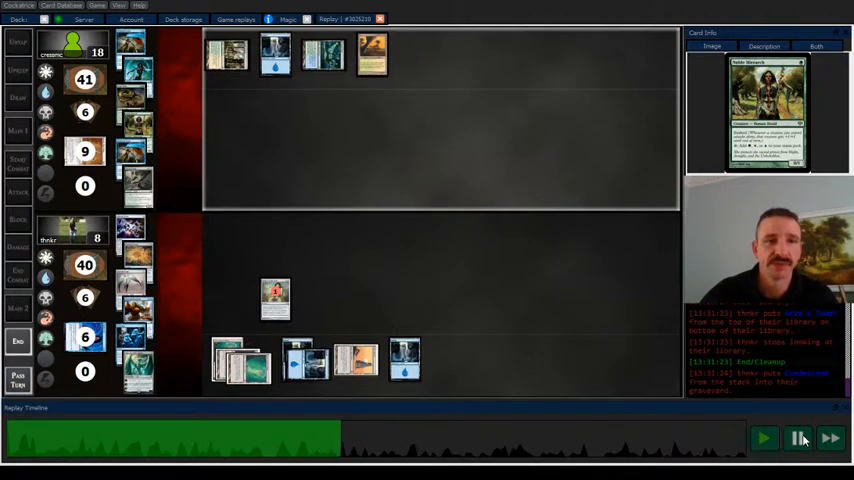
click(764, 438)
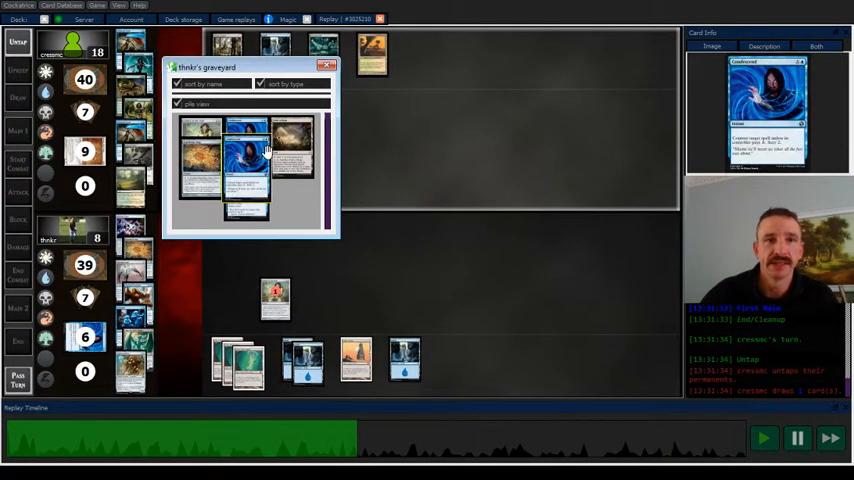
- Close the graveyard and continue stepping the replay as the lower player falls to 33 life
click(328, 64)
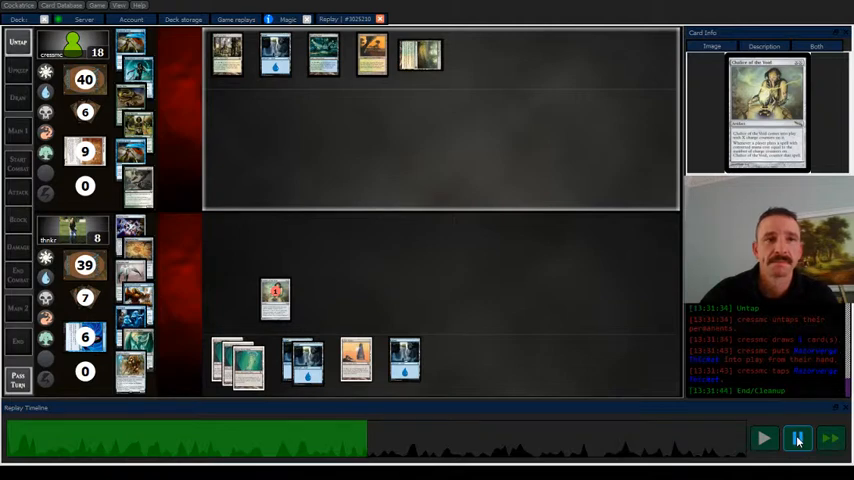
click(796, 438)
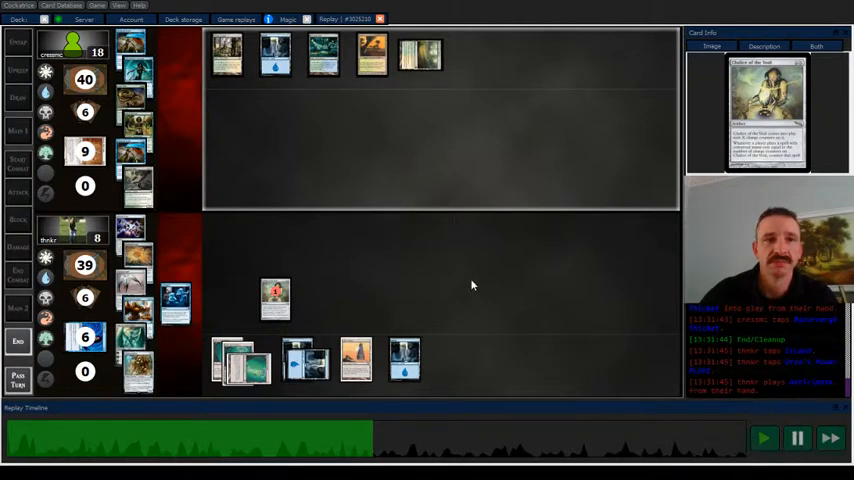
mouse_move(260, 260)
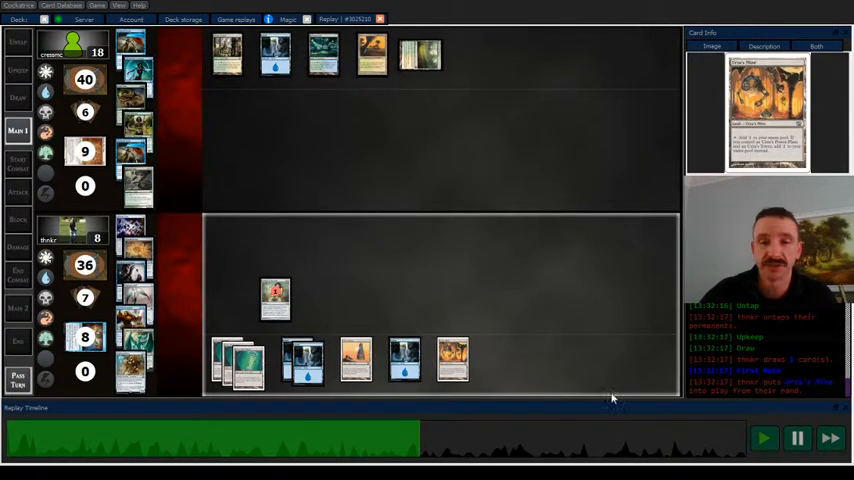
click(796, 438)
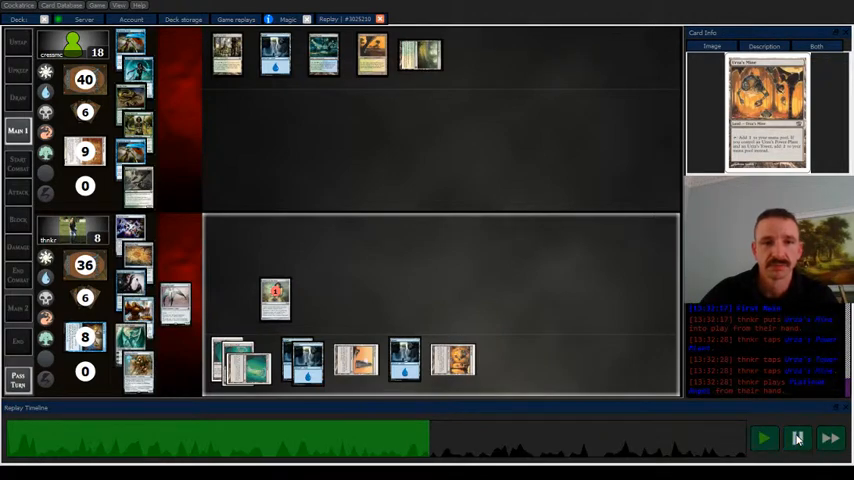
- Step a few actions further and reopen the player's graveyard to review its cards
click(764, 438)
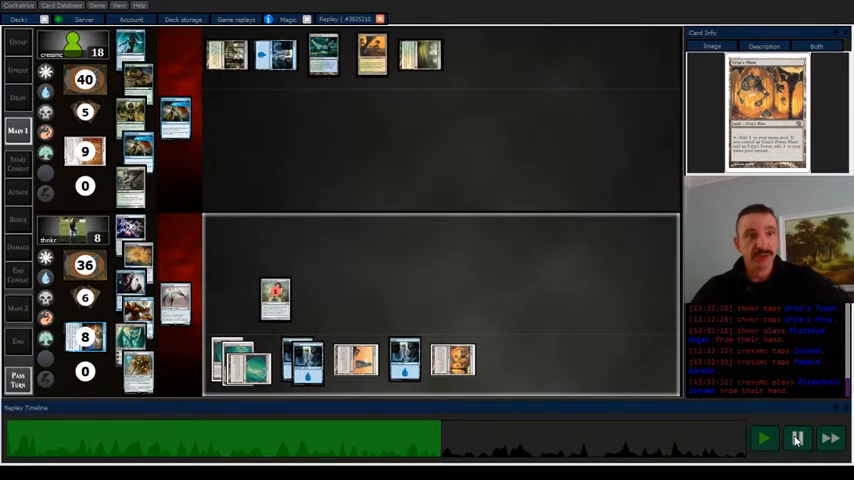
click(84, 152)
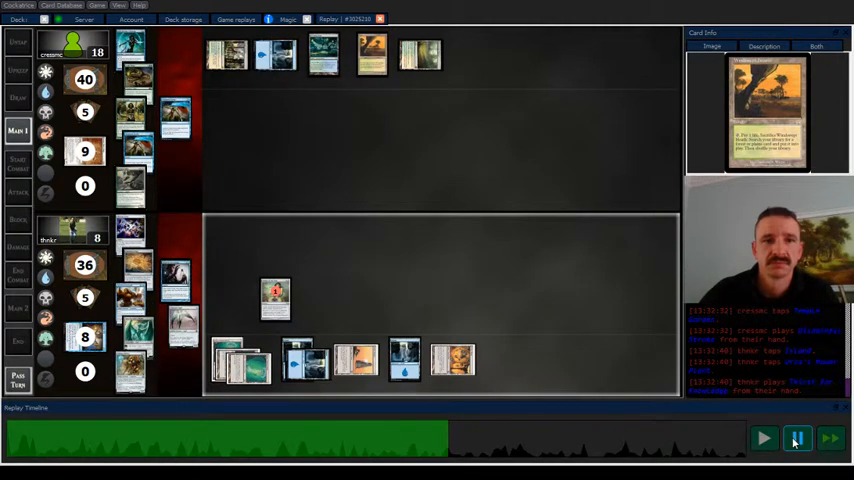
click(796, 438)
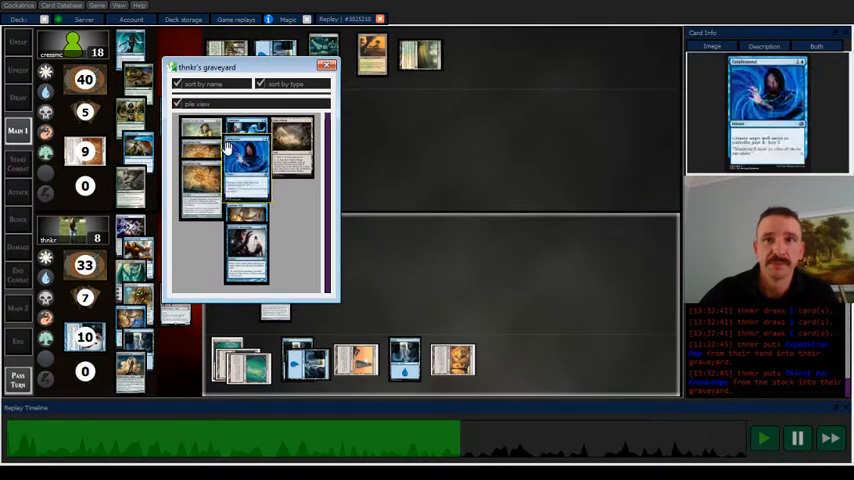
- Close the graveyard and step through the turns as the upper player drops to 18 life
click(328, 64)
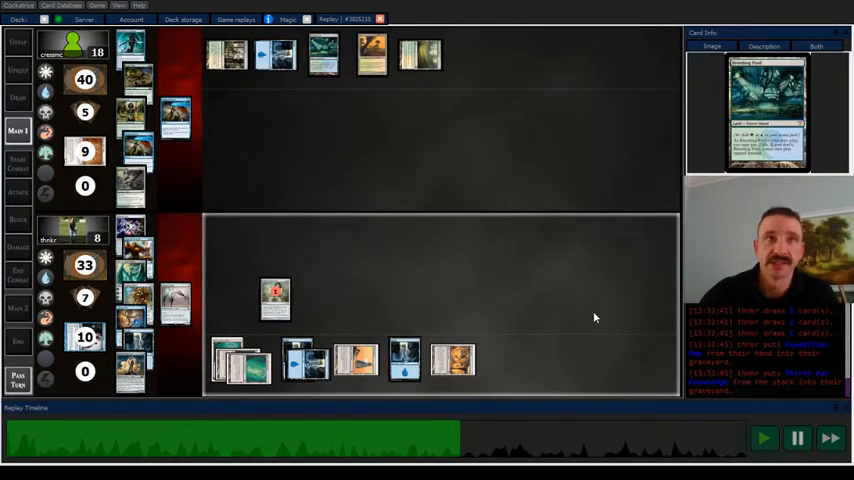
click(764, 438)
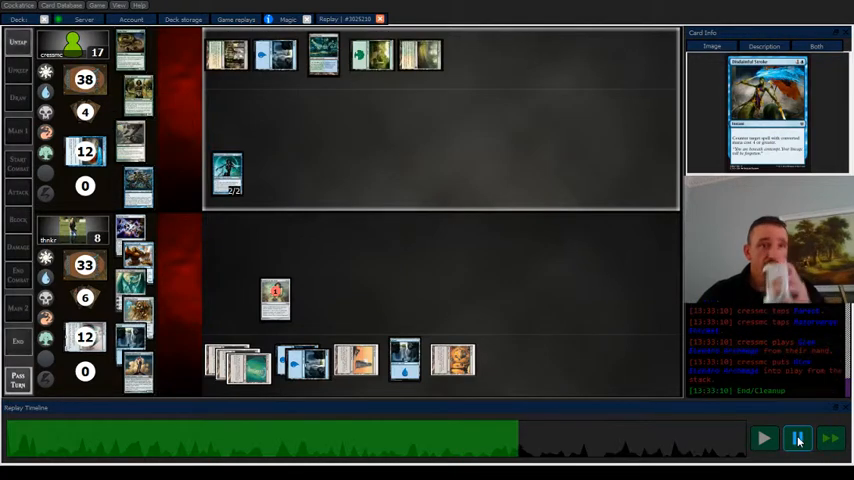
click(796, 438)
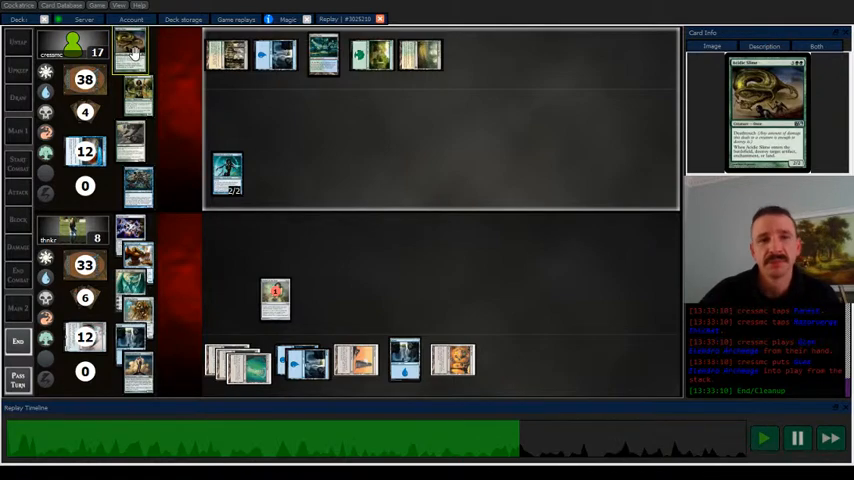
click(276, 300)
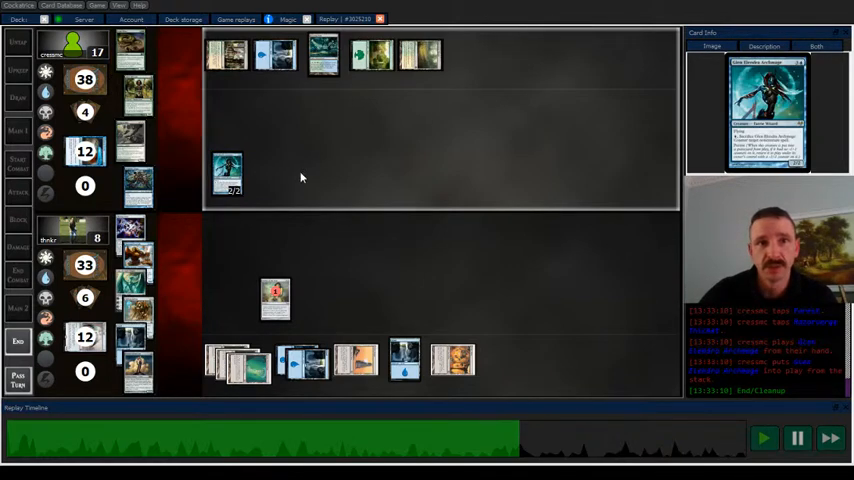
mouse_move(586, 262)
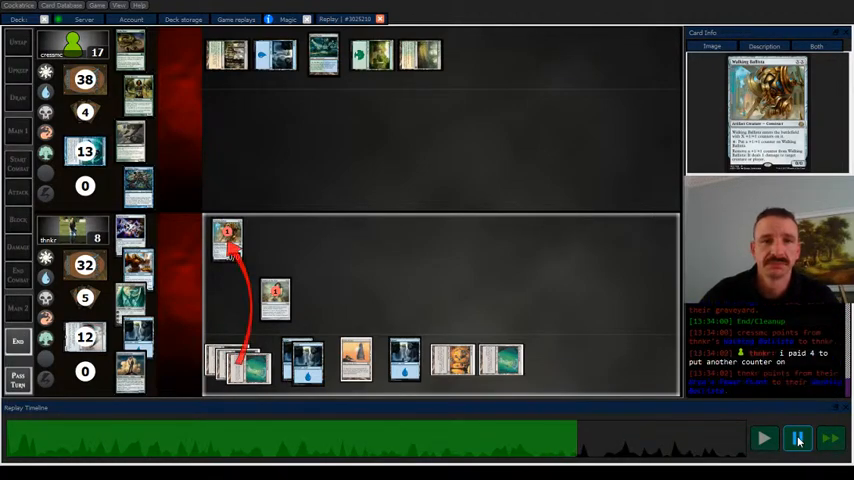
- Step the game-two replay forward several actions until the top player drops to 37 life
click(798, 438)
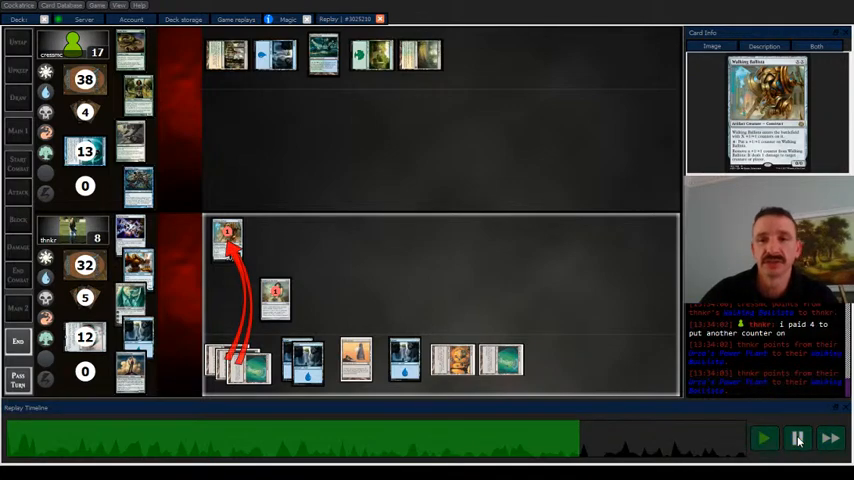
click(798, 438)
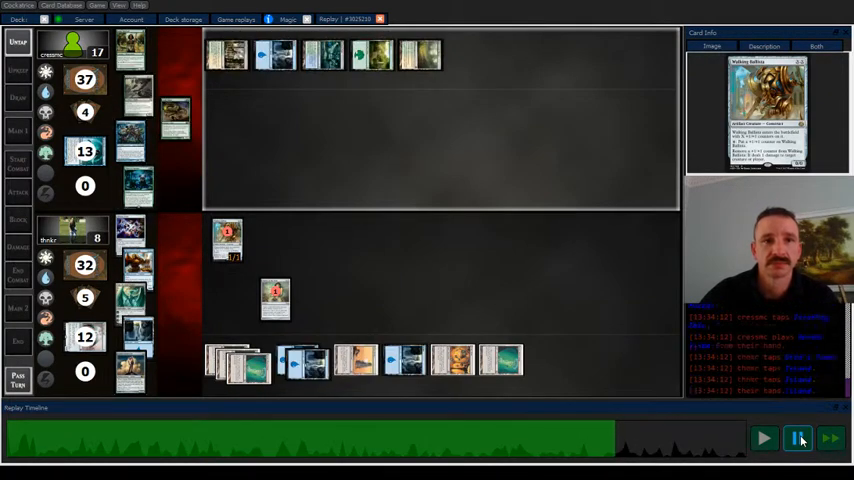
click(798, 438)
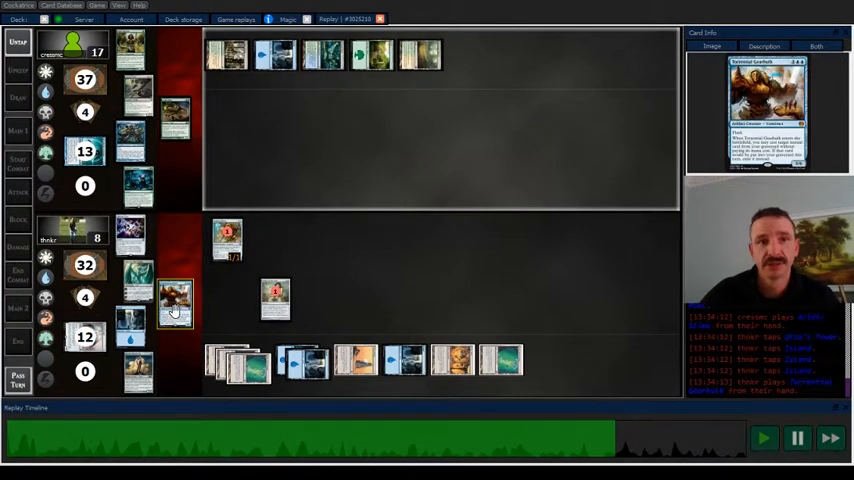
click(356, 360)
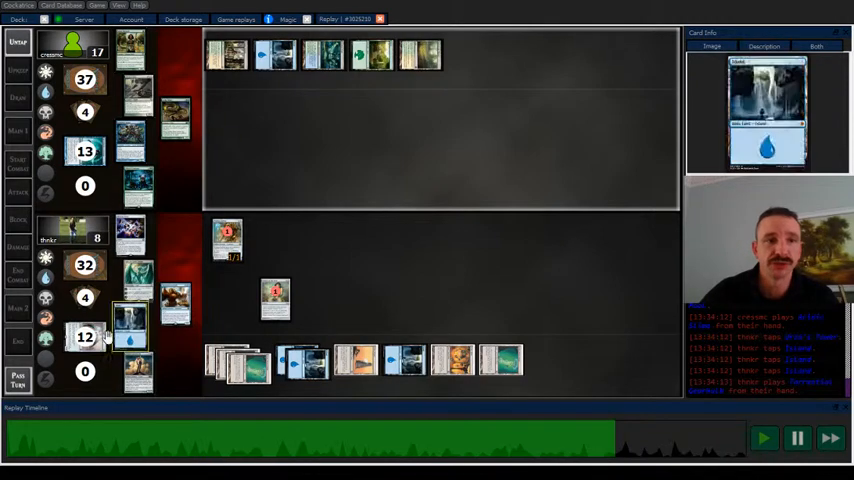
- Check a player's graveyard, then advance to 36 life above and 31 below
click(128, 330)
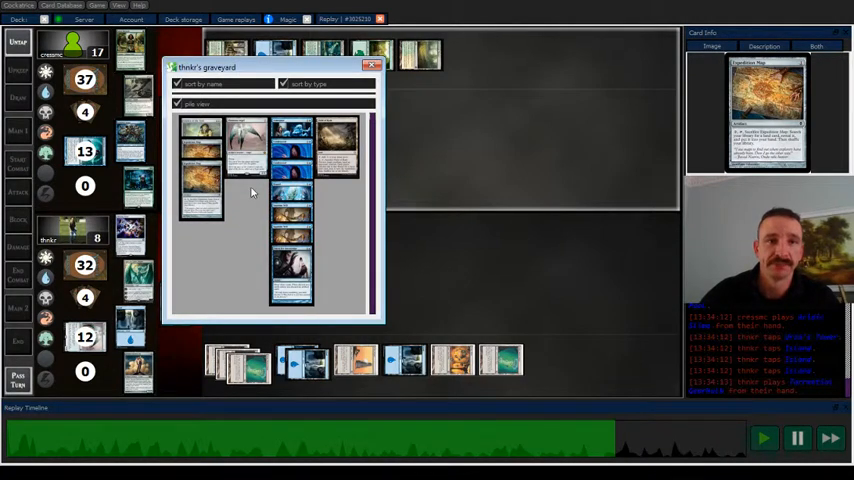
click(376, 66)
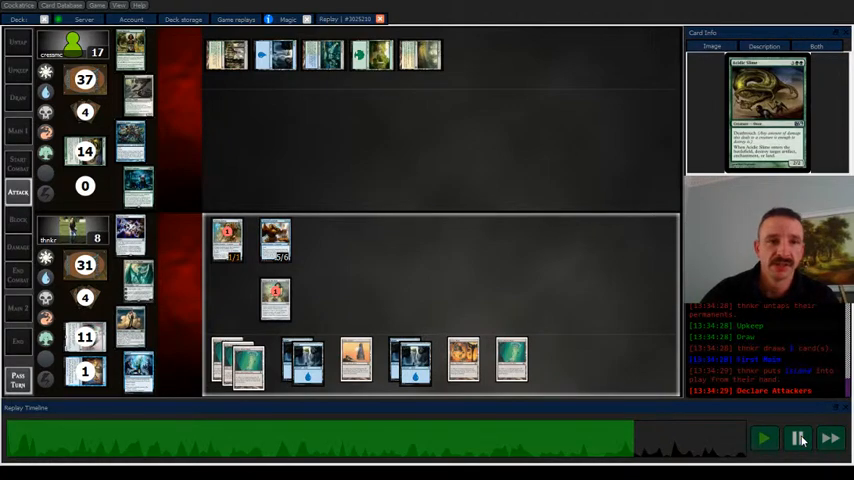
click(800, 438)
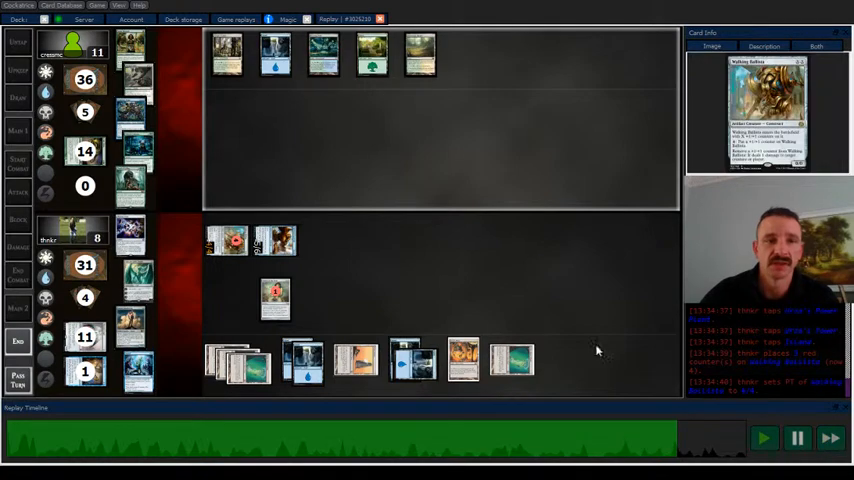
- Resume playback and step onward until the bottom player falls to 30 life
click(764, 438)
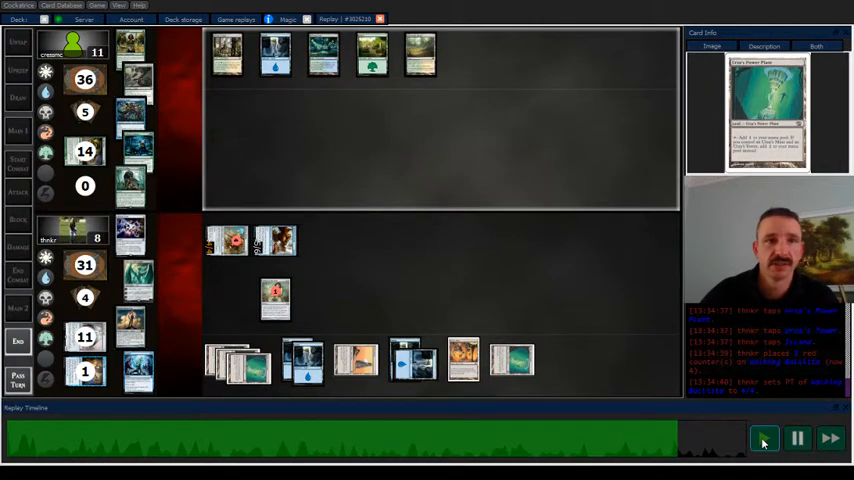
click(798, 436)
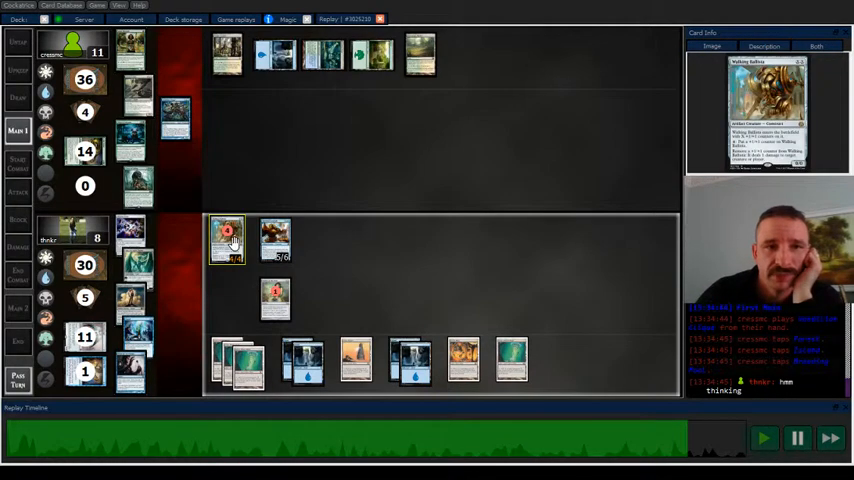
click(240, 364)
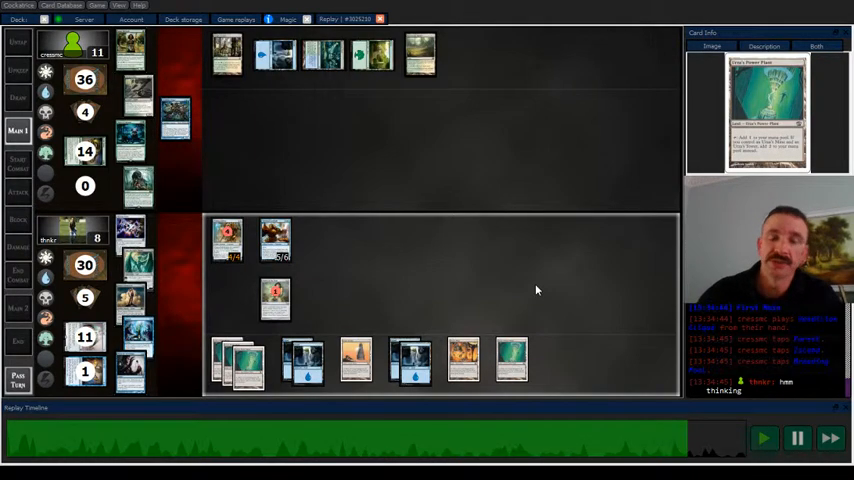
click(226, 240)
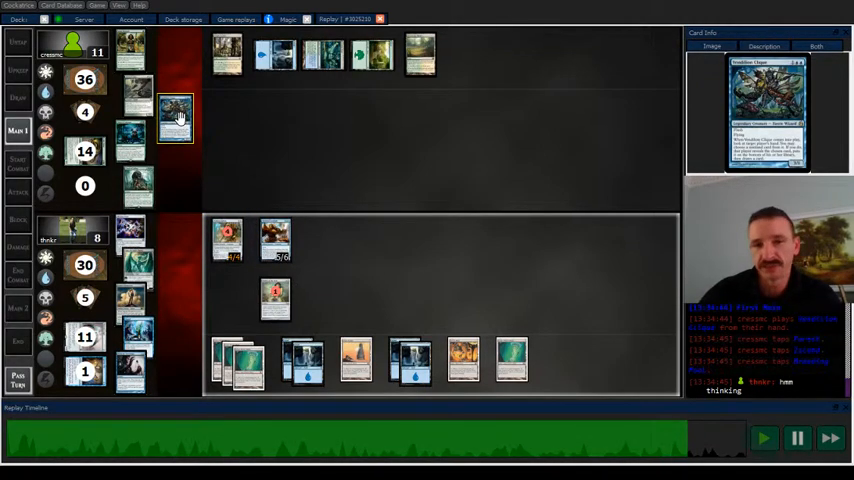
- Advance the replay to the end of game two, reaching the opponent's concession
click(764, 438)
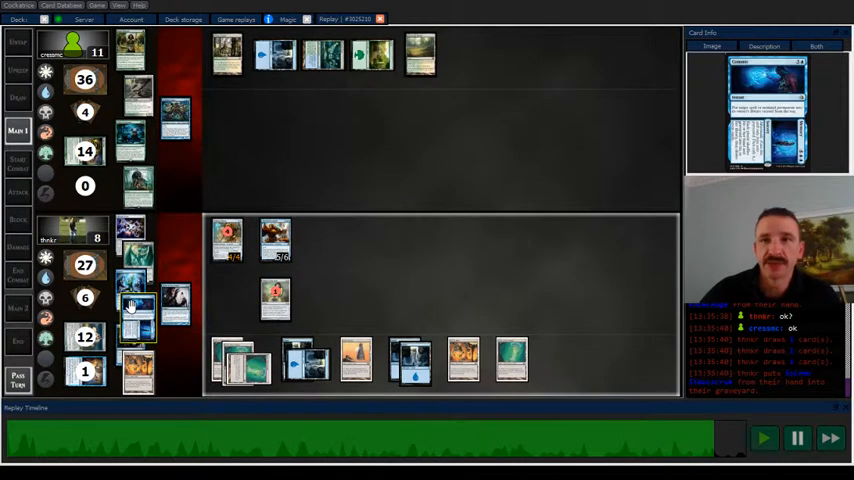
click(764, 436)
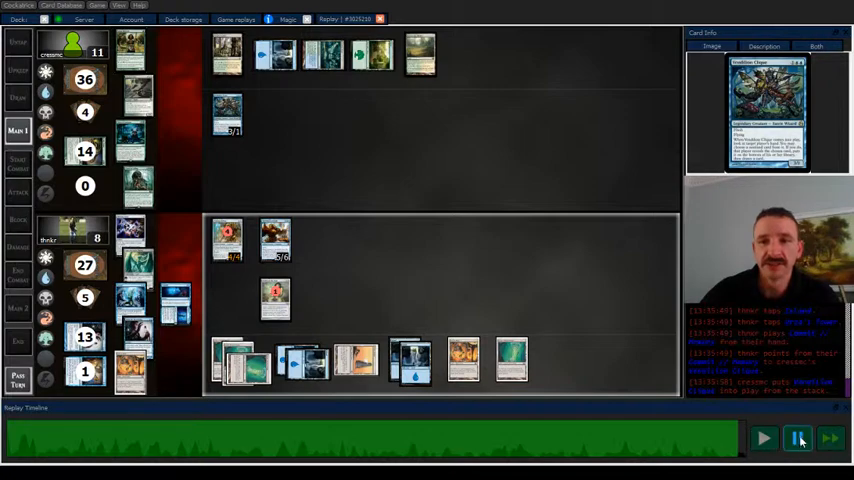
click(764, 438)
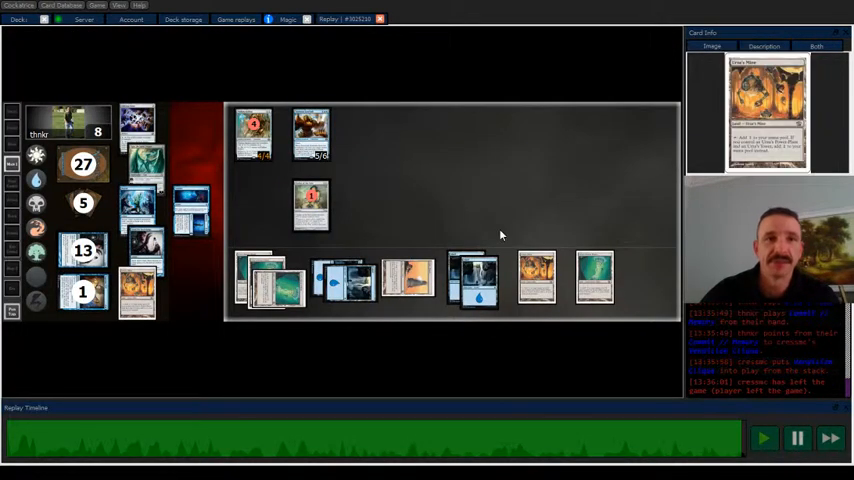